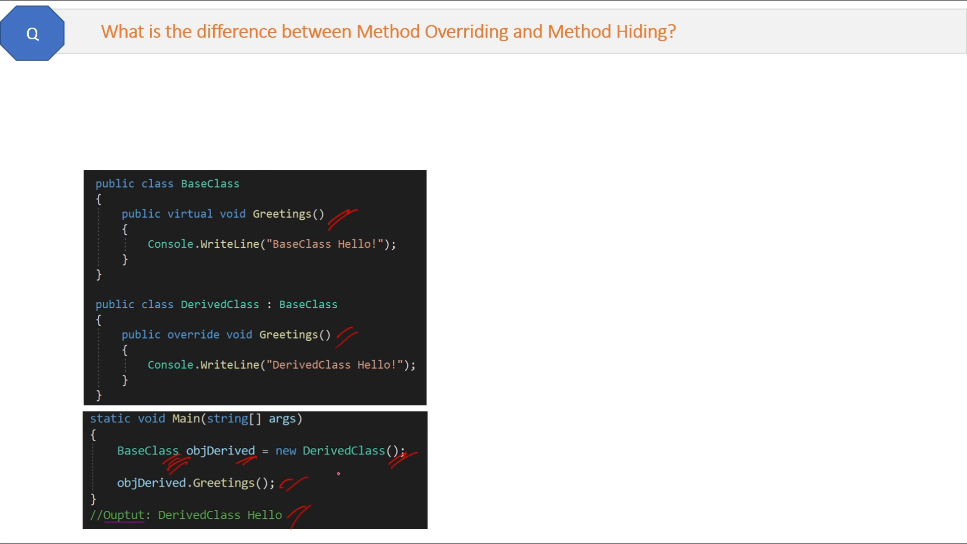
Ink marks beside the objDerived.Greetings() call and the DerivedClass Hello output comment
left_click_drag(283, 487, 311, 478)
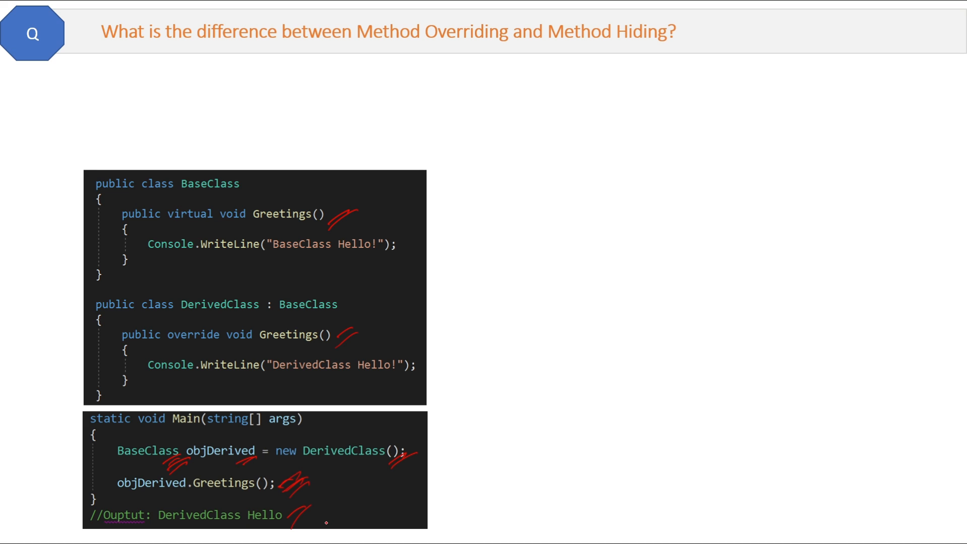
left_click_drag(289, 513, 321, 524)
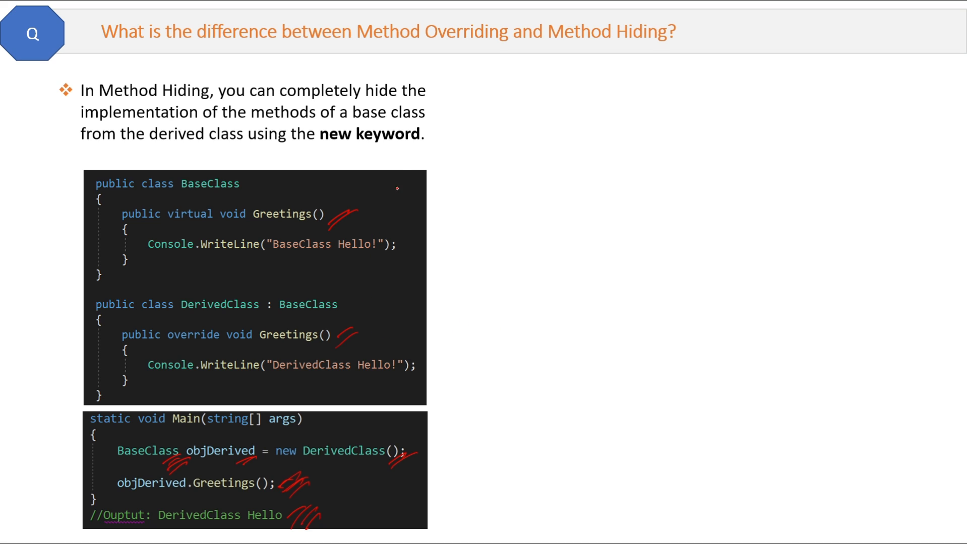
Underline 'new keyword' in the Method Hiding explanation bullet
left_click_drag(401, 139, 440, 132)
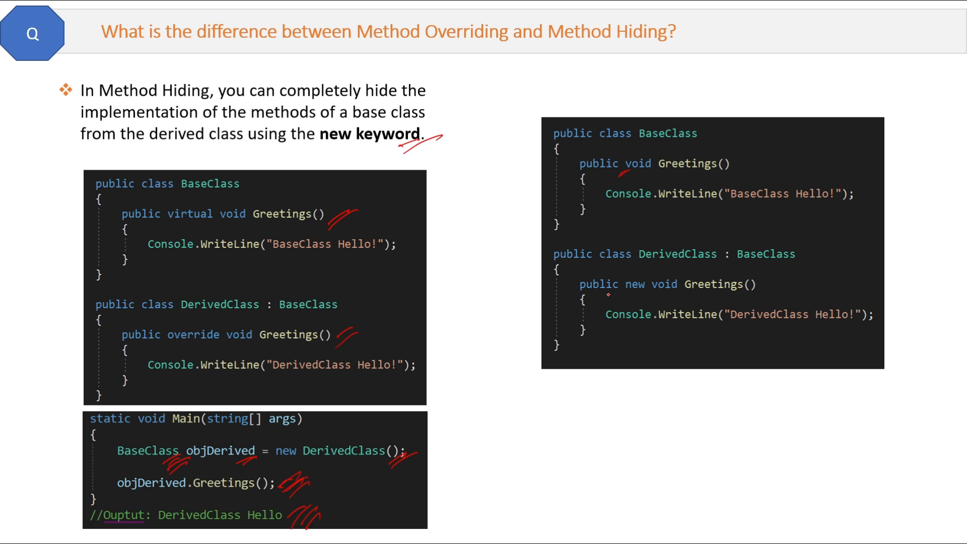
Circle 'new' in public new void Greetings() and write 'Redefine' beside it
left_click_drag(635, 275, 635, 296)
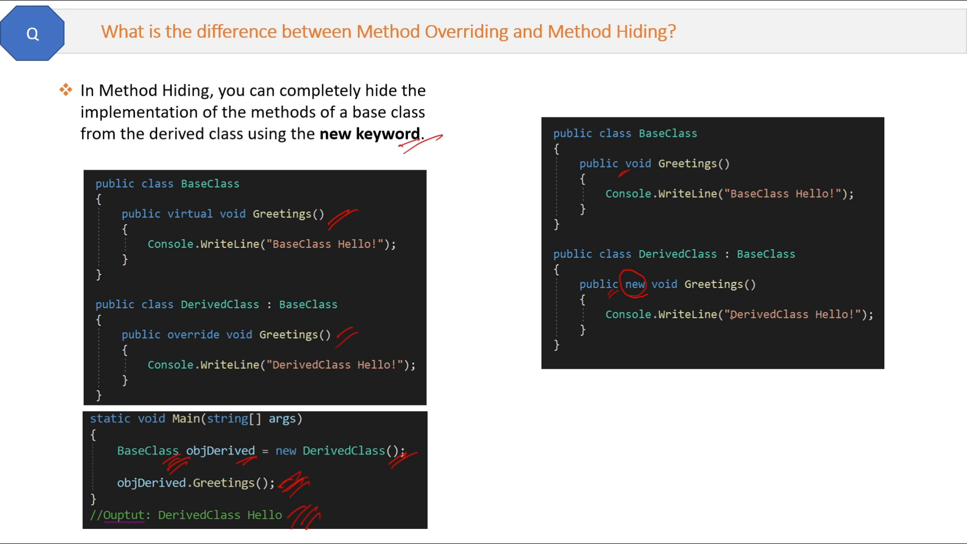
left_click_drag(752, 290, 778, 280)
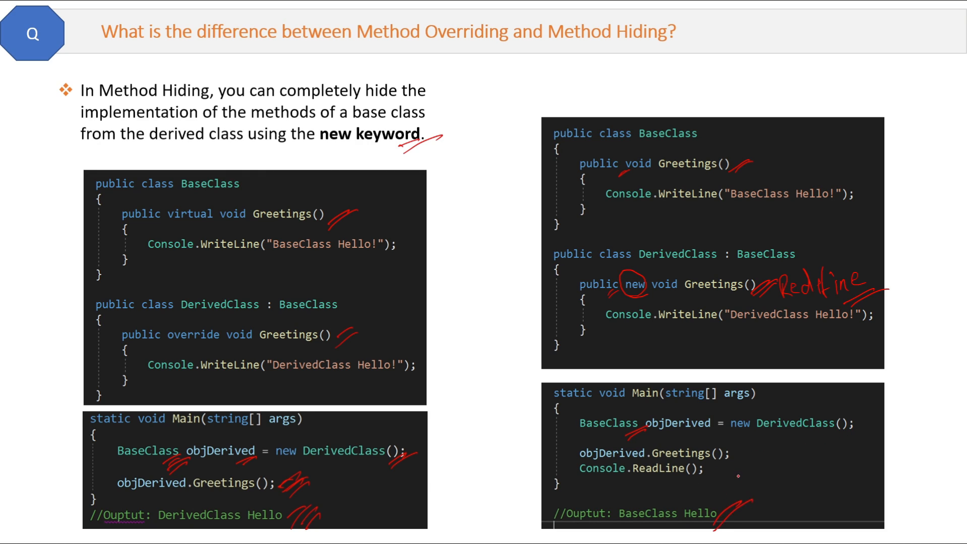
Mark the objDerived assignment in the hiding example's Main snippet
left_click_drag(660, 429, 715, 437)
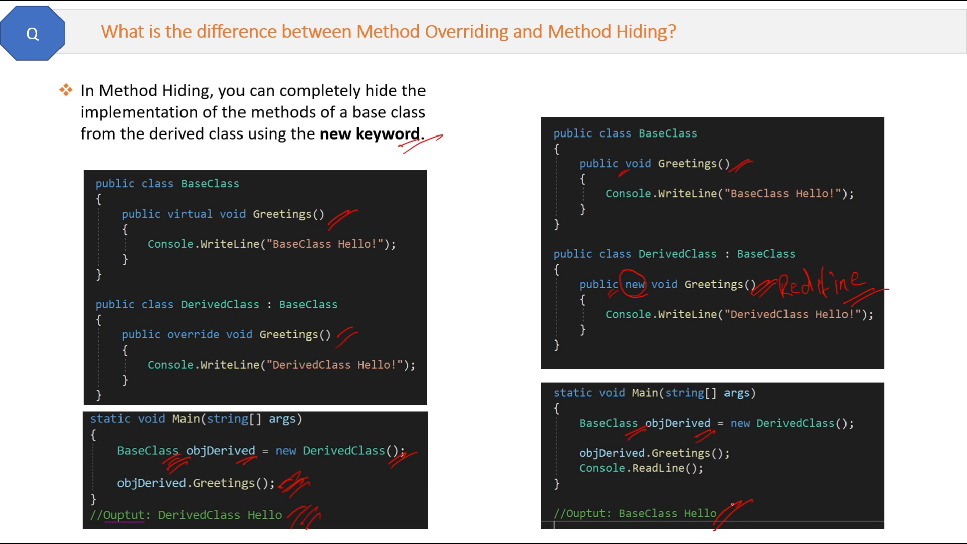